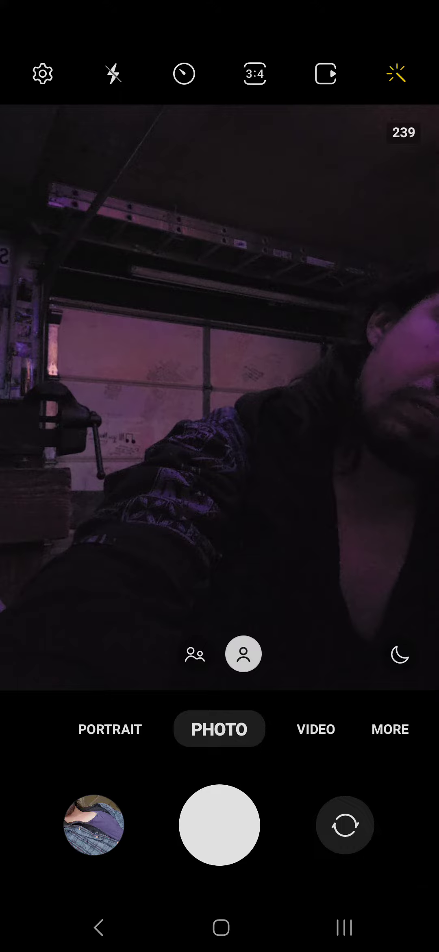
- Switch the camera from Photo to Video mode, ready to record at 1080p 30fps
{"action": "left_click", "coordinate": [316, 728]}
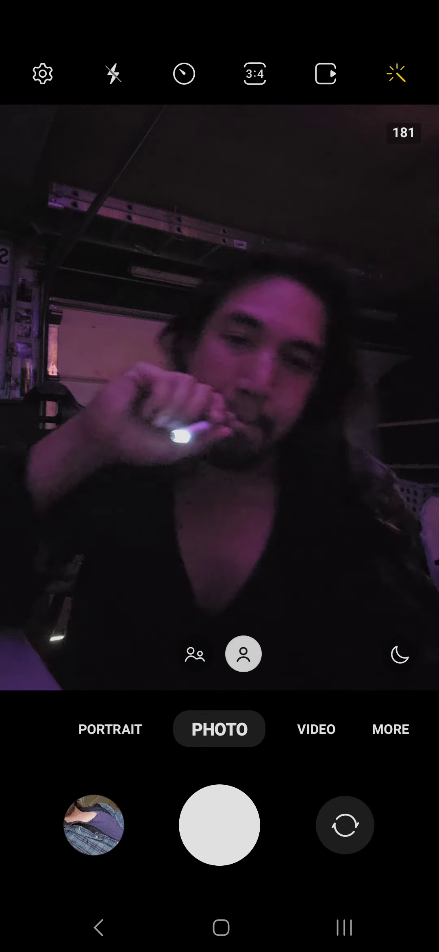
{"action": "left_click", "coordinate": [316, 728]}
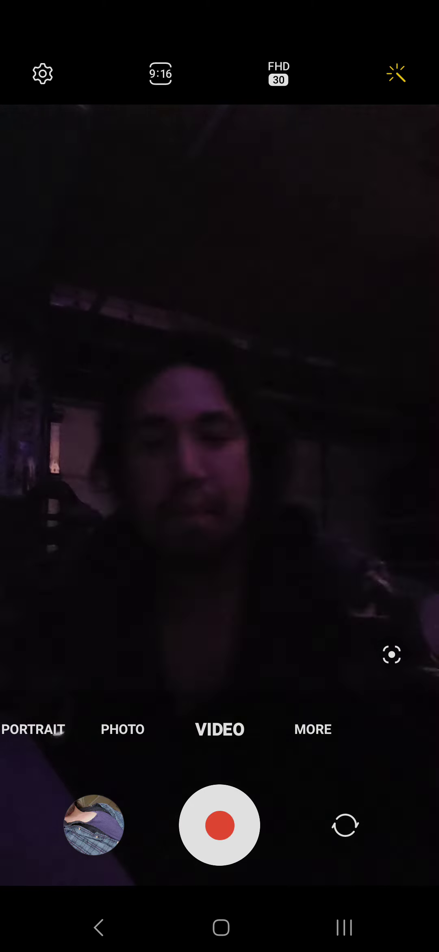